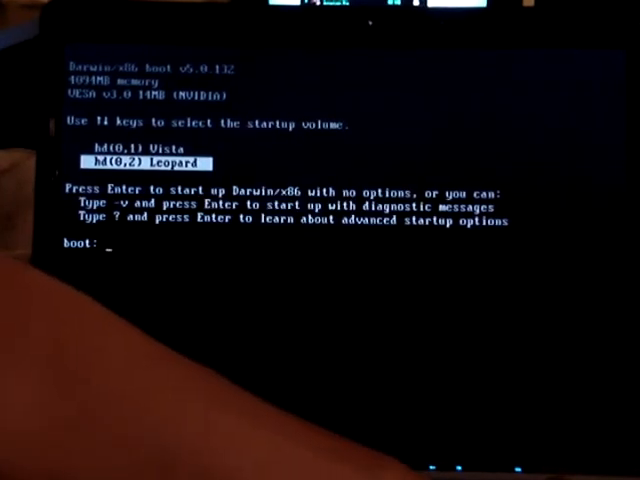
Step: Boot the hd(0,2) Leopard volume with no boot options
{"action": "key", "text": "Return"}
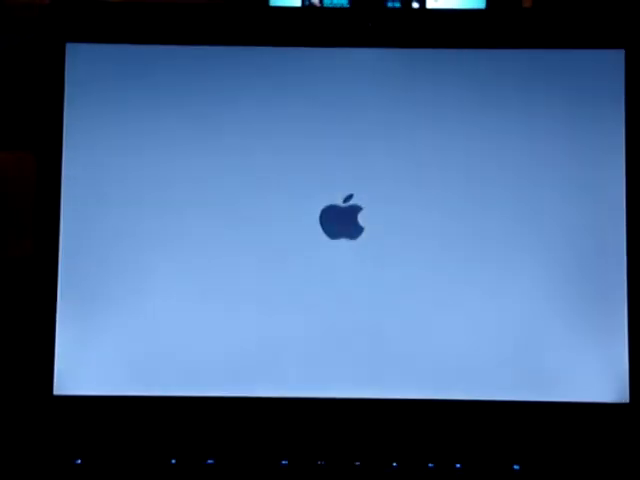